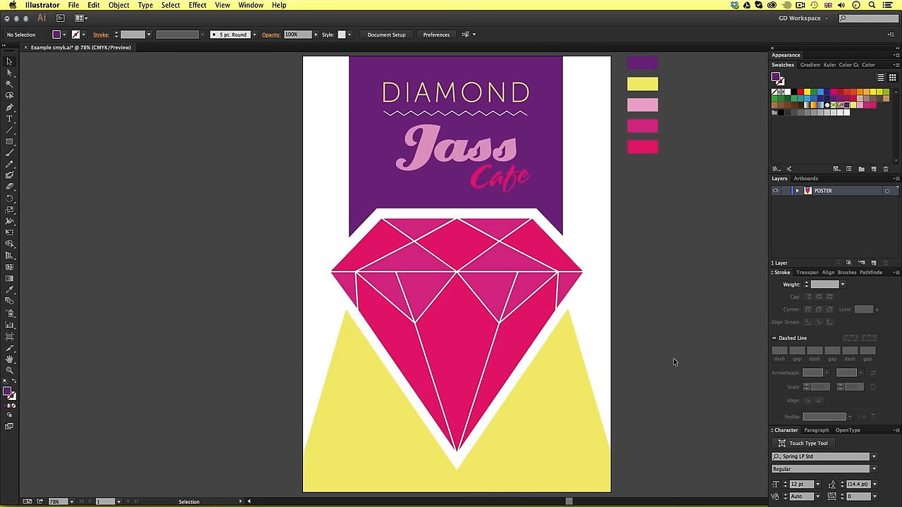
mouse_move(680, 342)
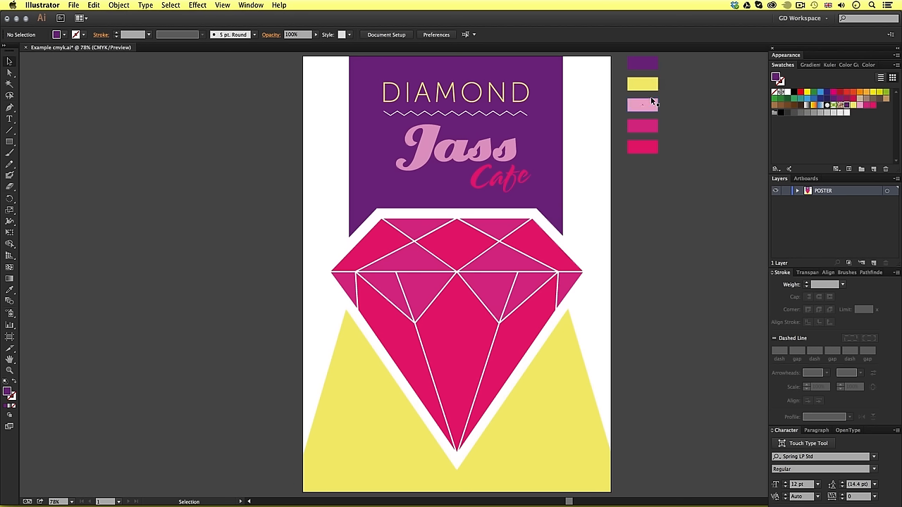
mouse_move(652, 116)
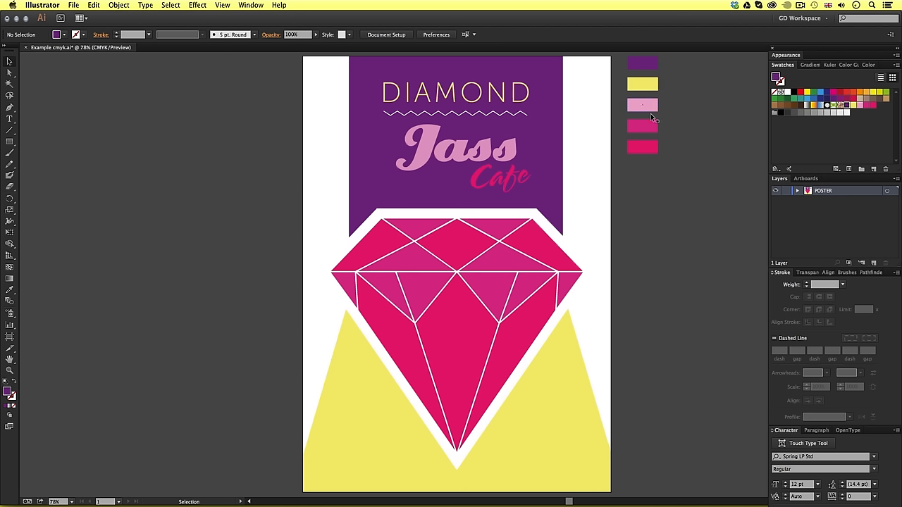
mouse_move(652, 105)
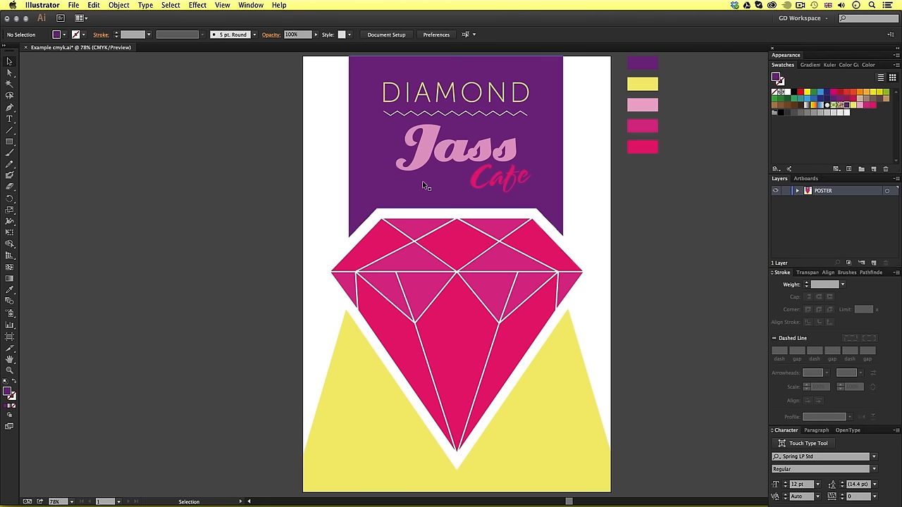
Duplicate the five colour boxes into a right-hand column and select the top purple copy
click(494, 296)
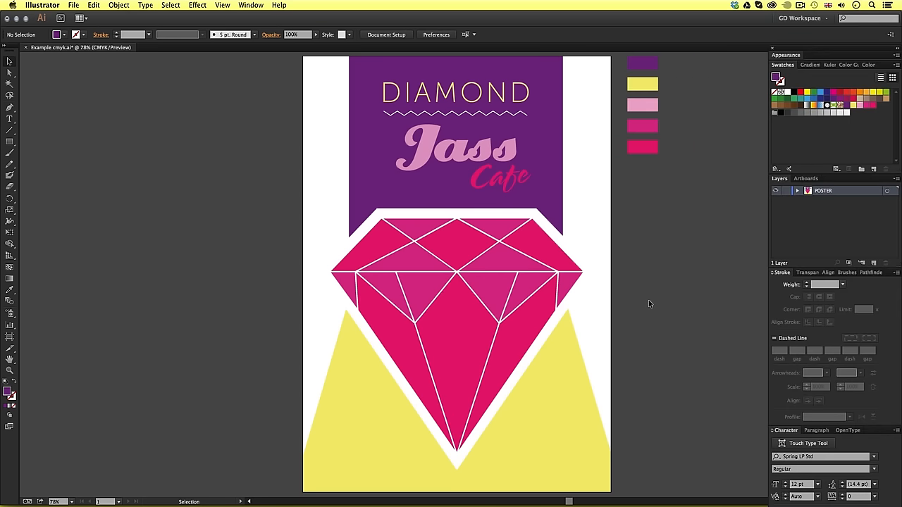
mouse_move(646, 325)
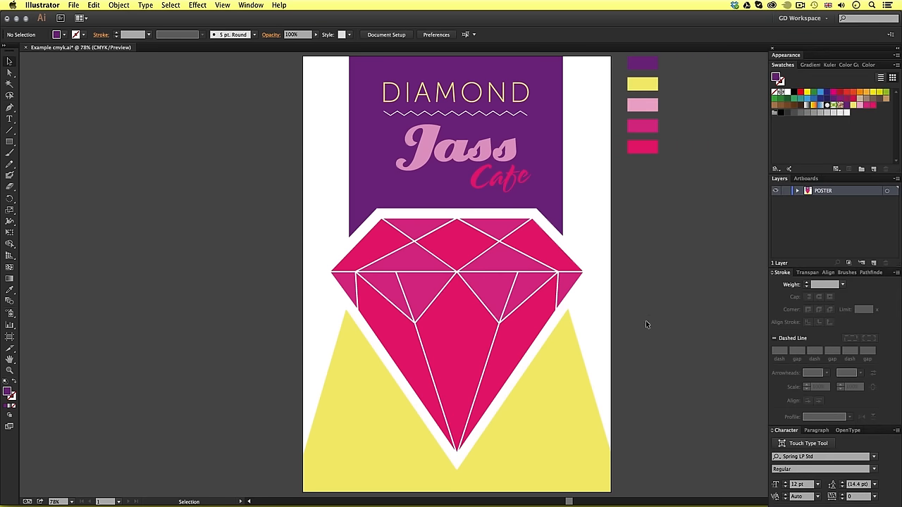
mouse_move(675, 310)
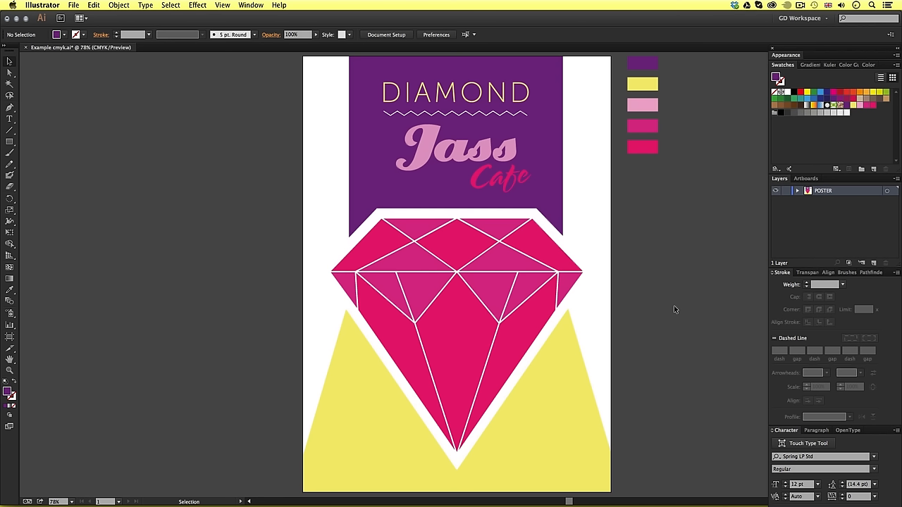
mouse_move(677, 276)
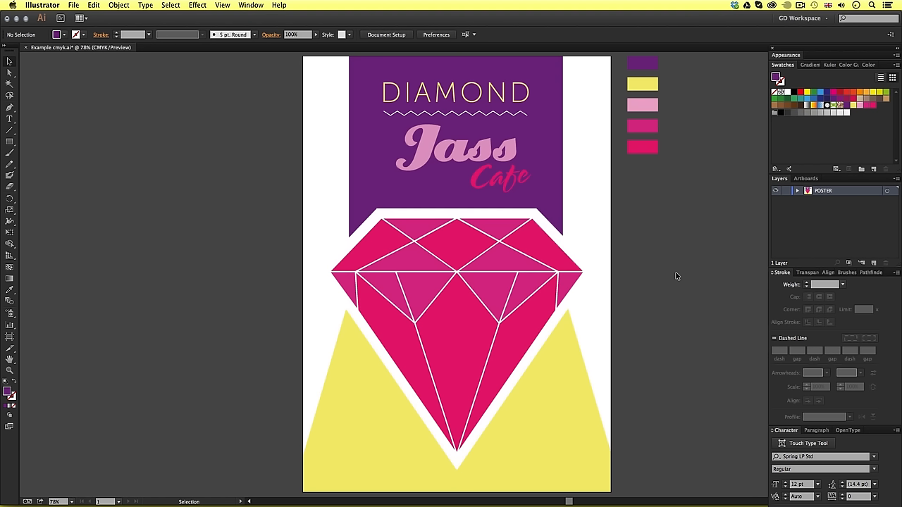
mouse_move(674, 314)
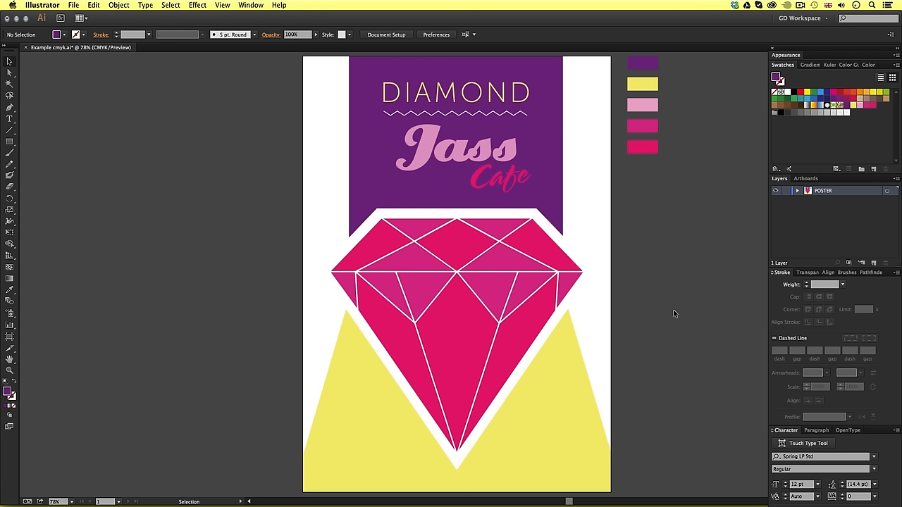
mouse_move(672, 315)
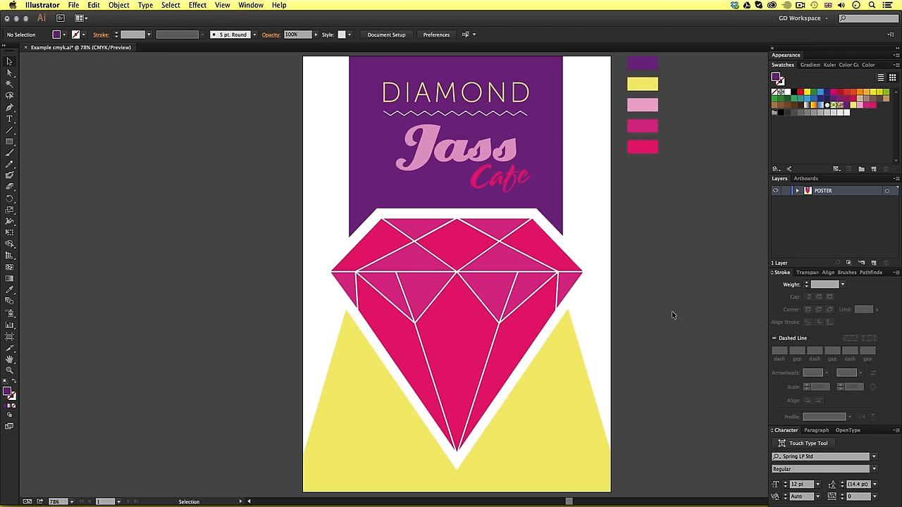
mouse_move(642, 201)
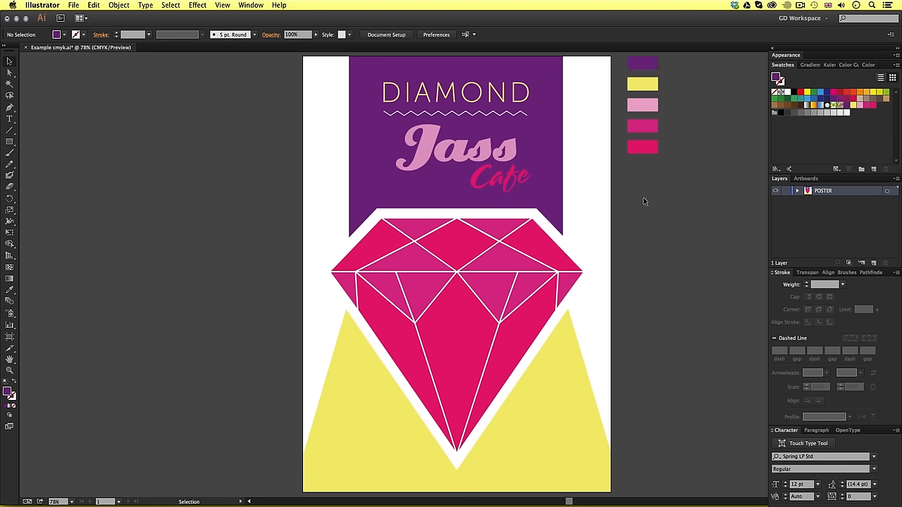
mouse_move(653, 258)
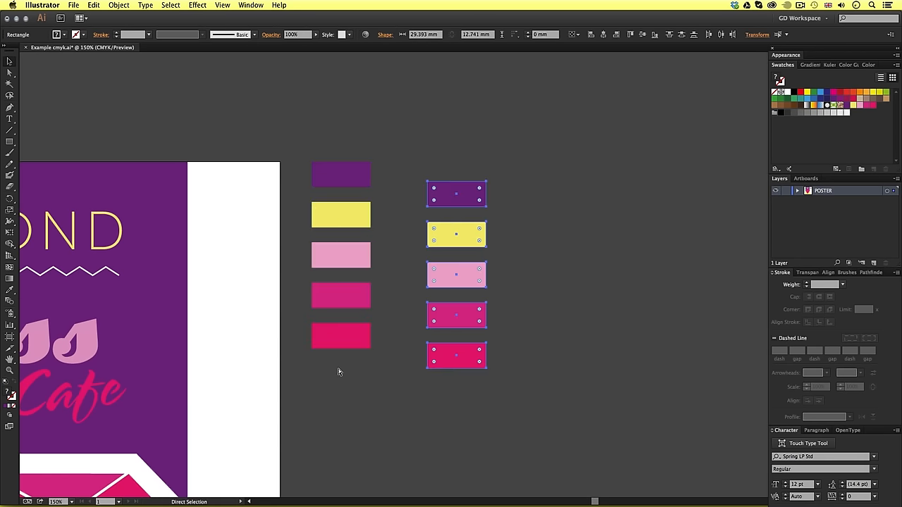
drag(456, 275, 414, 255)
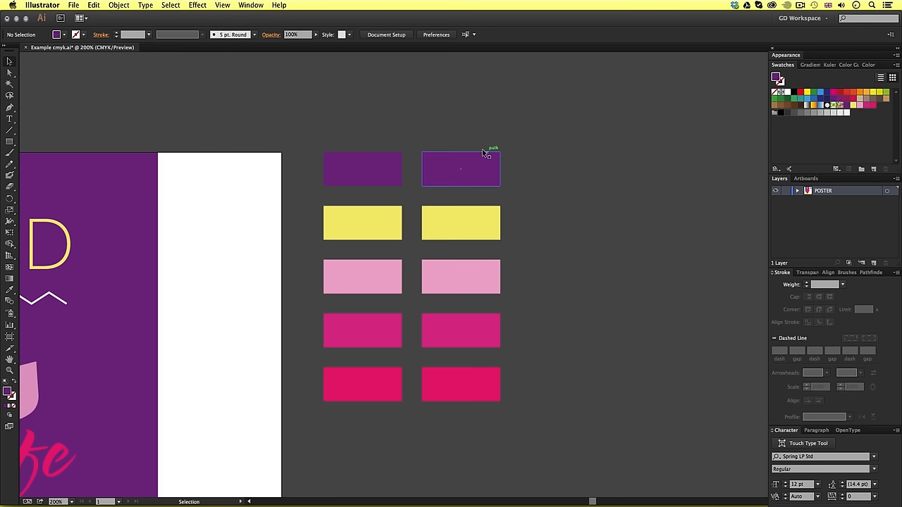
click(460, 169)
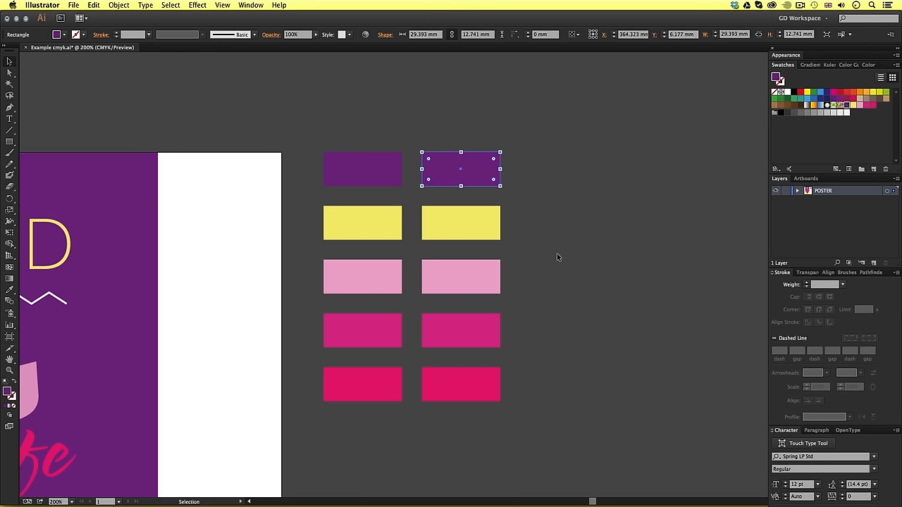
mouse_move(470, 167)
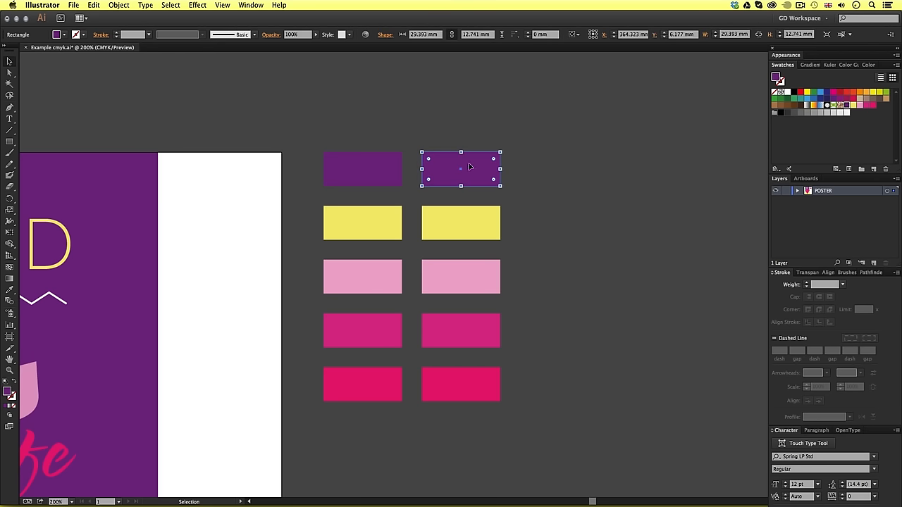
mouse_move(471, 222)
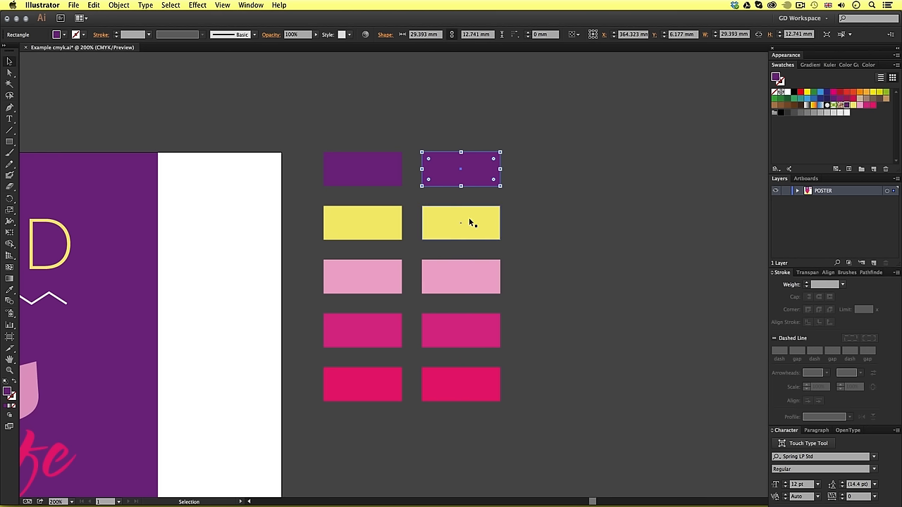
click(460, 224)
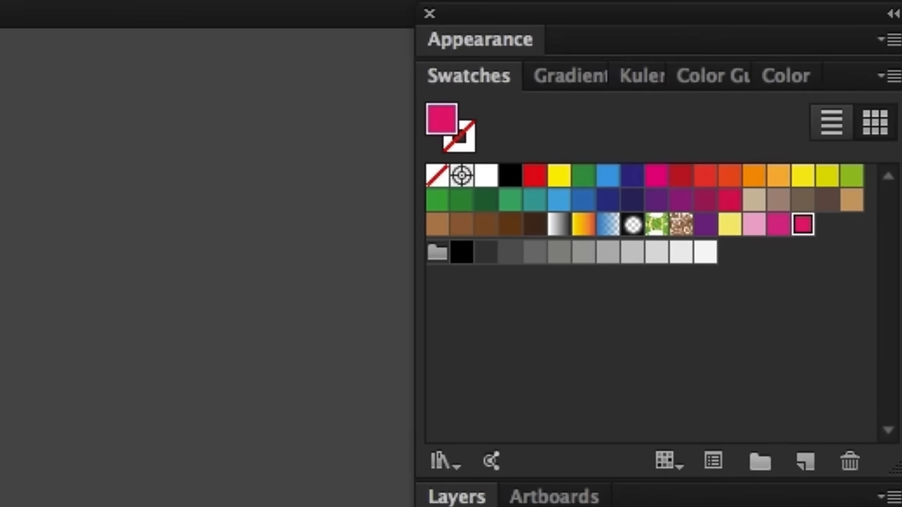
click(754, 224)
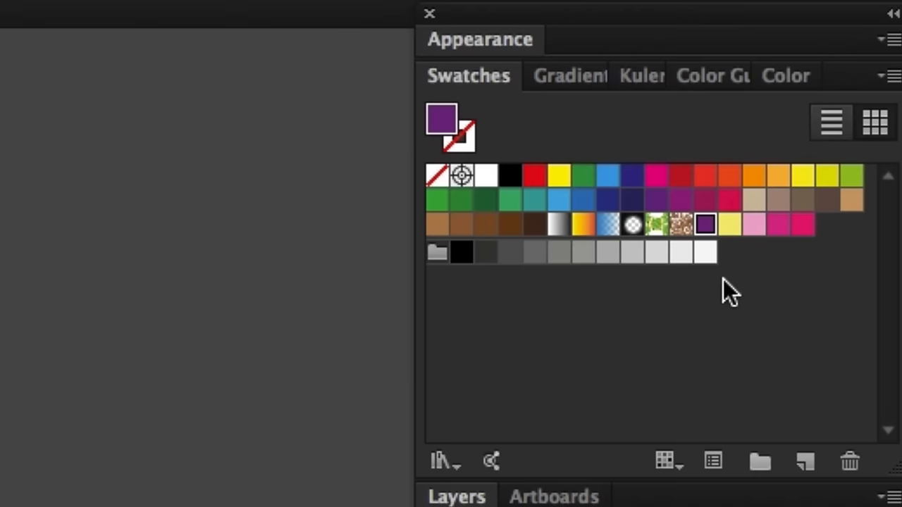
mouse_move(705, 225)
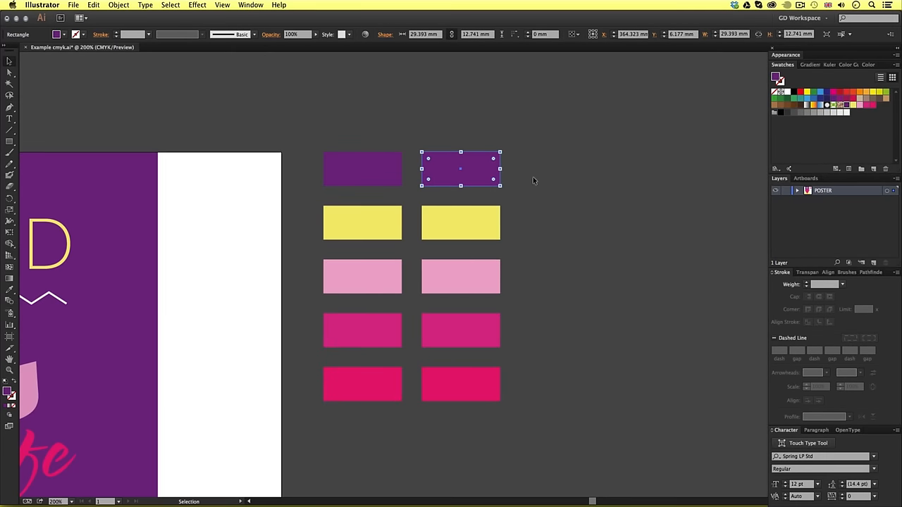
Recolour the purple copy, limiting its colours to the PANTONE+ Color Bridge Coated book
click(93, 5)
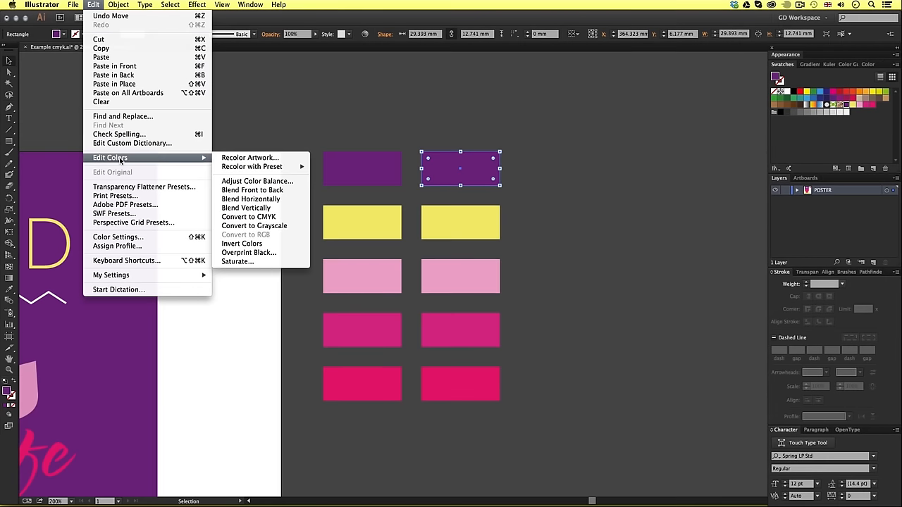
mouse_move(249, 157)
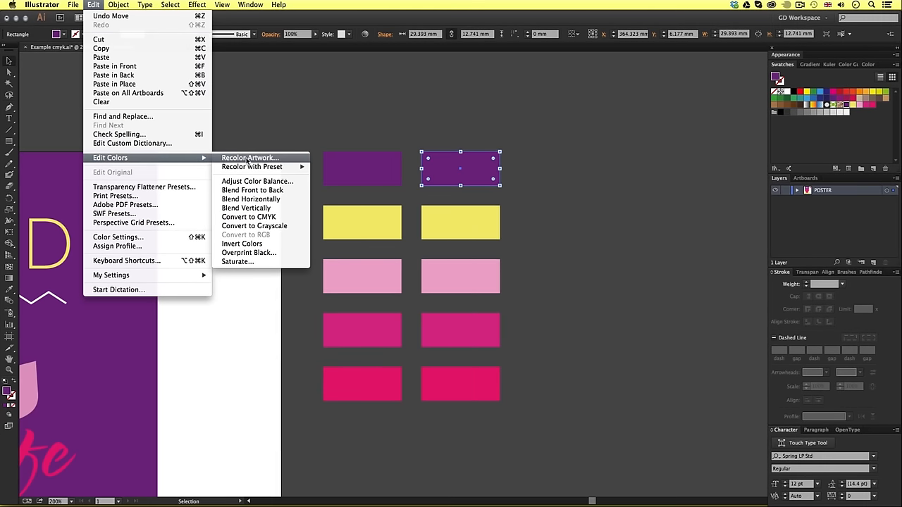
click(250, 157)
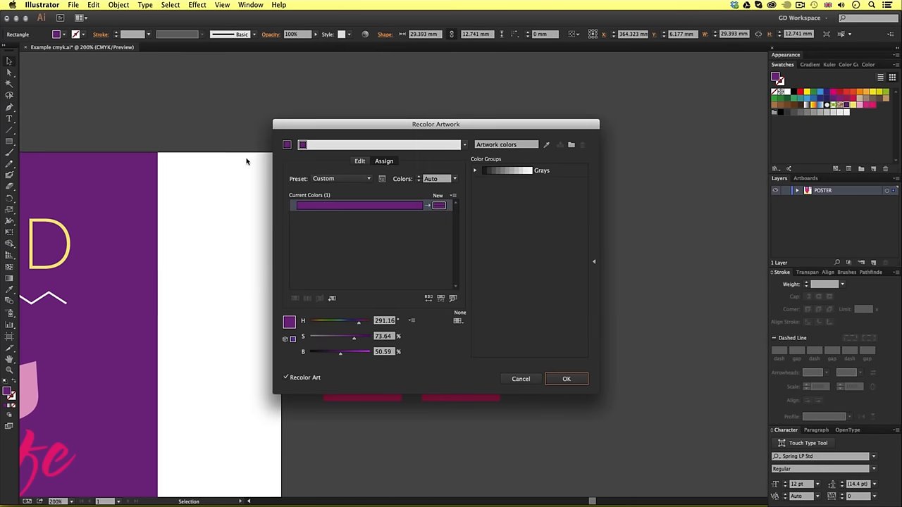
drag(435, 124, 445, 126)
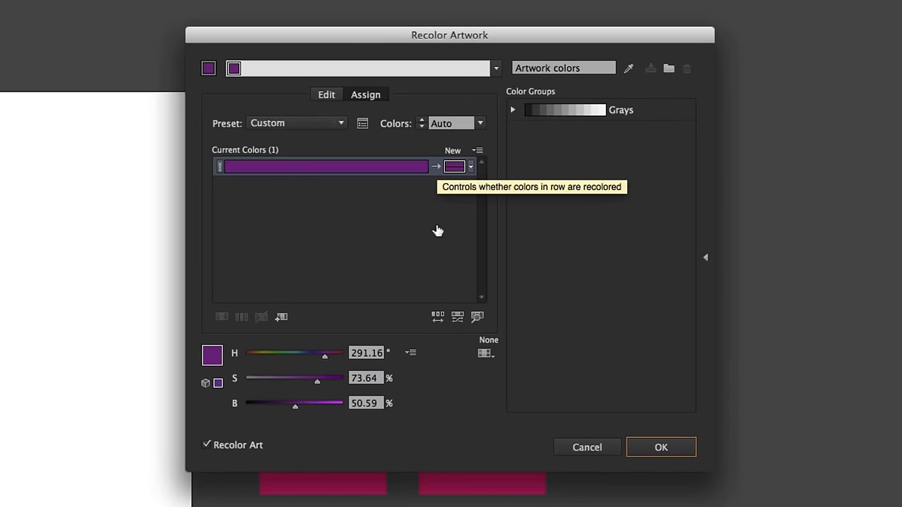
mouse_move(402, 297)
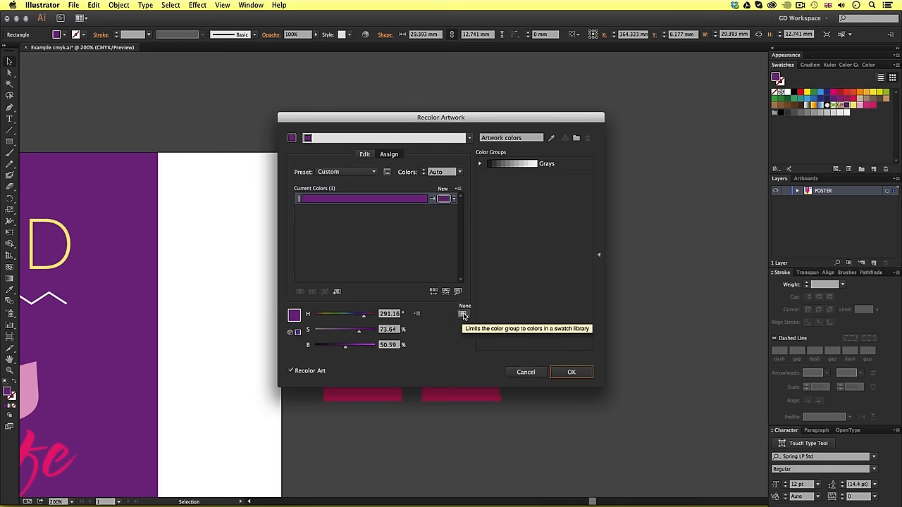
click(458, 314)
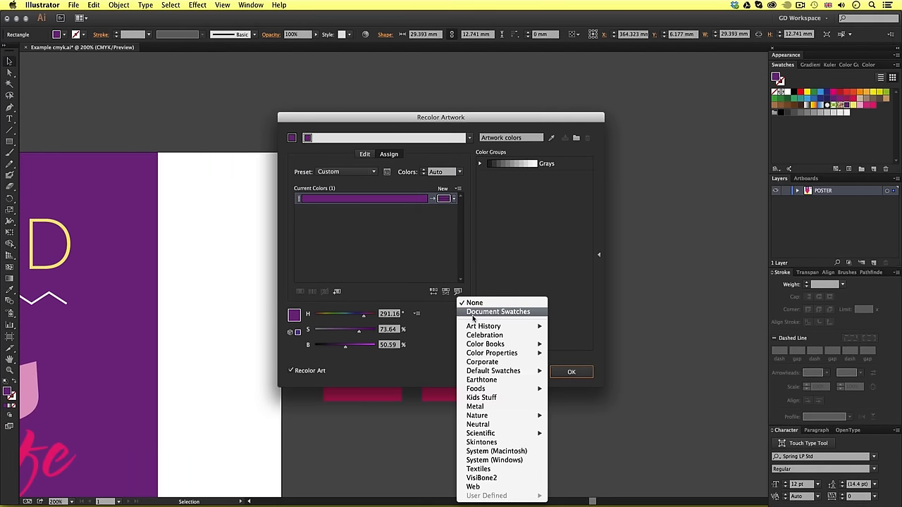
mouse_move(498, 311)
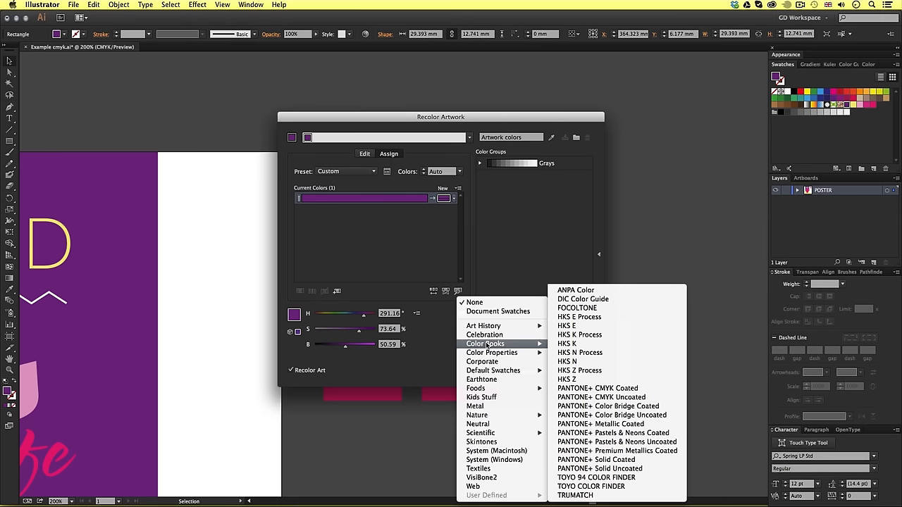
mouse_move(608, 406)
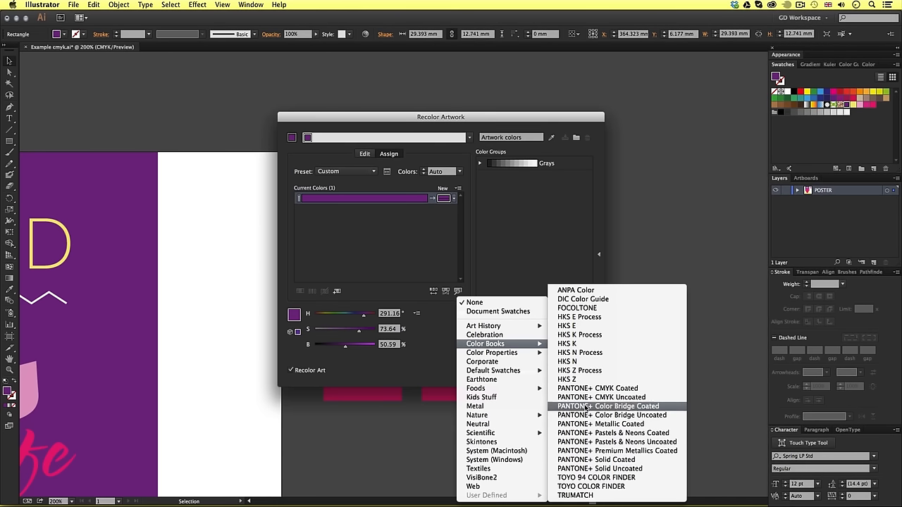
mouse_move(597, 388)
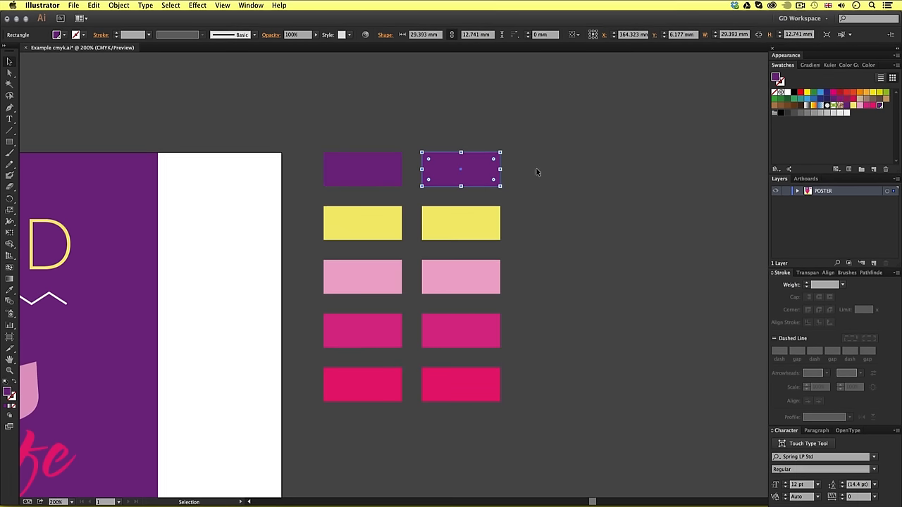
mouse_move(464, 120)
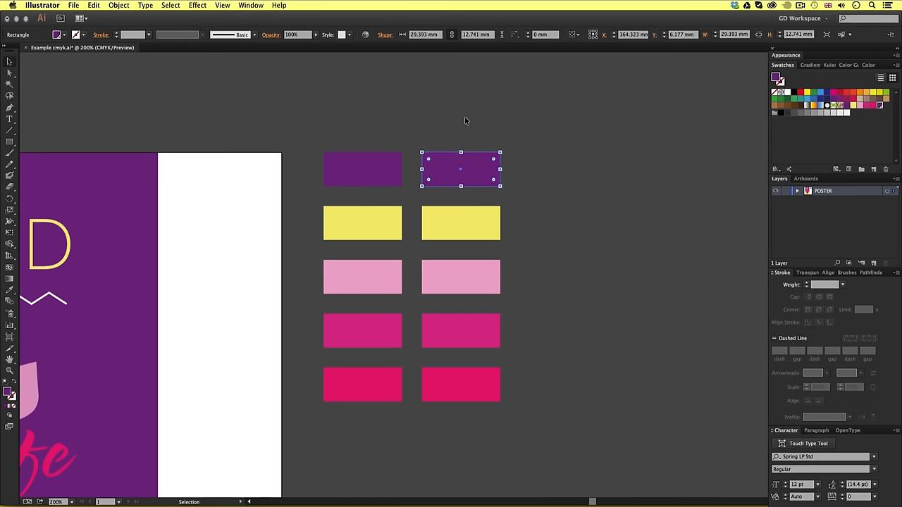
click(549, 251)
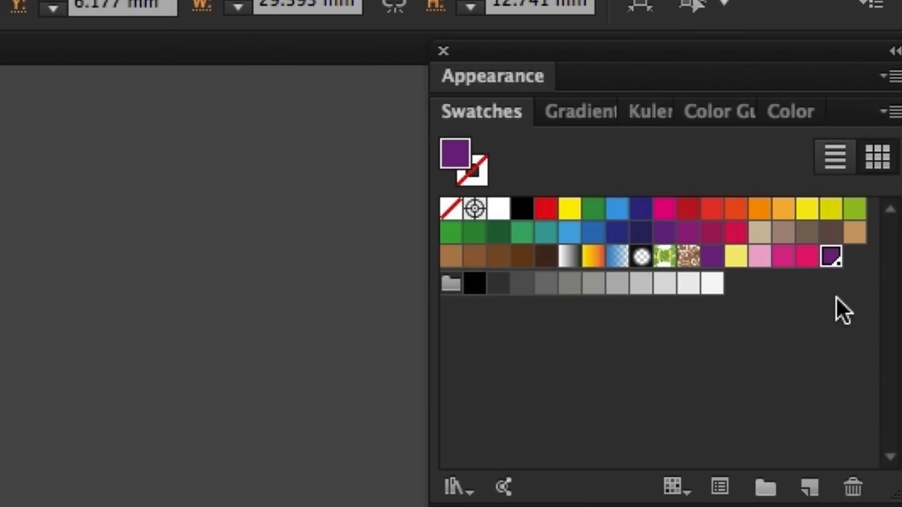
mouse_move(838, 303)
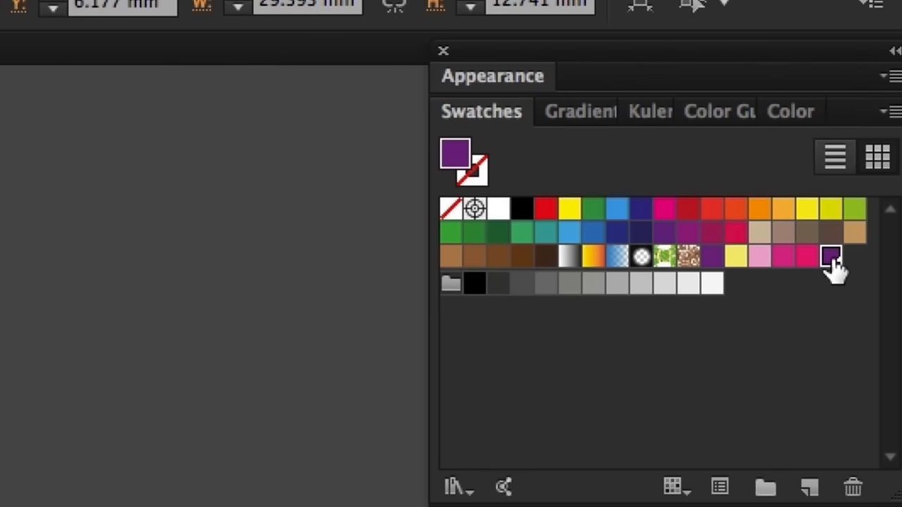
mouse_move(831, 256)
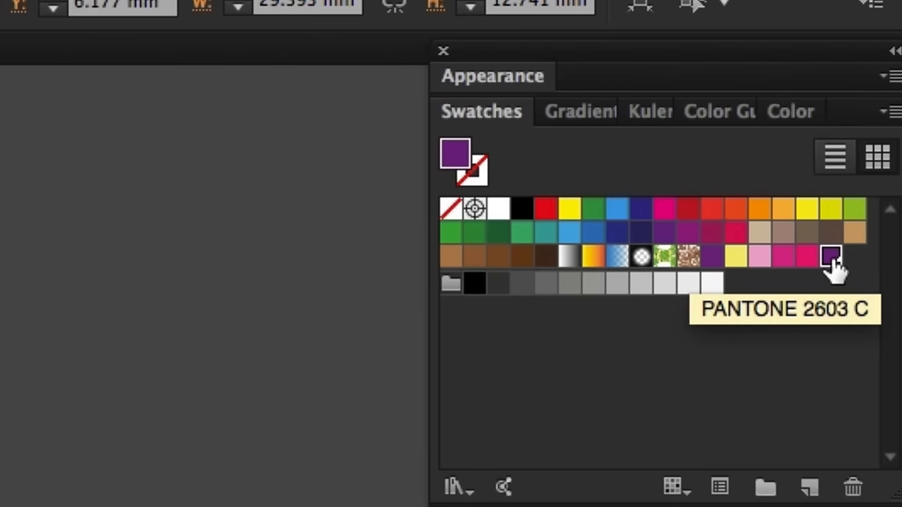
mouse_move(835, 285)
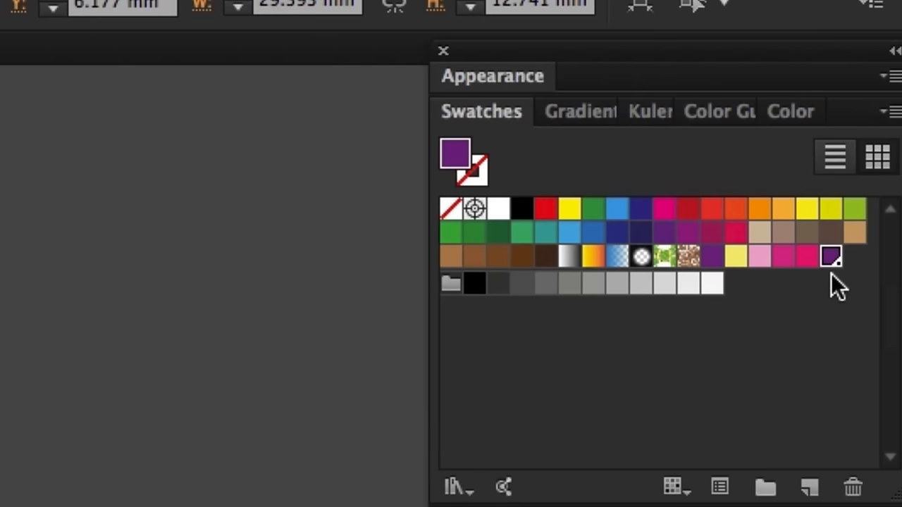
mouse_move(845, 288)
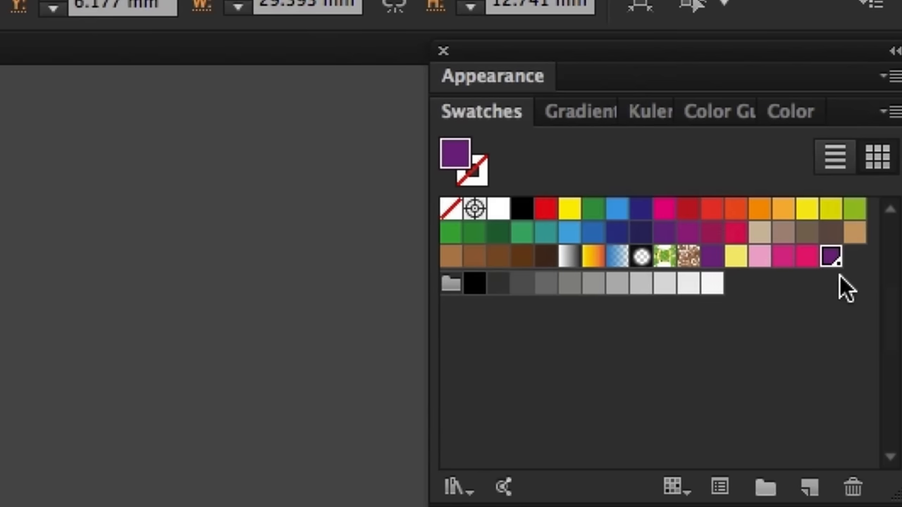
mouse_move(828, 303)
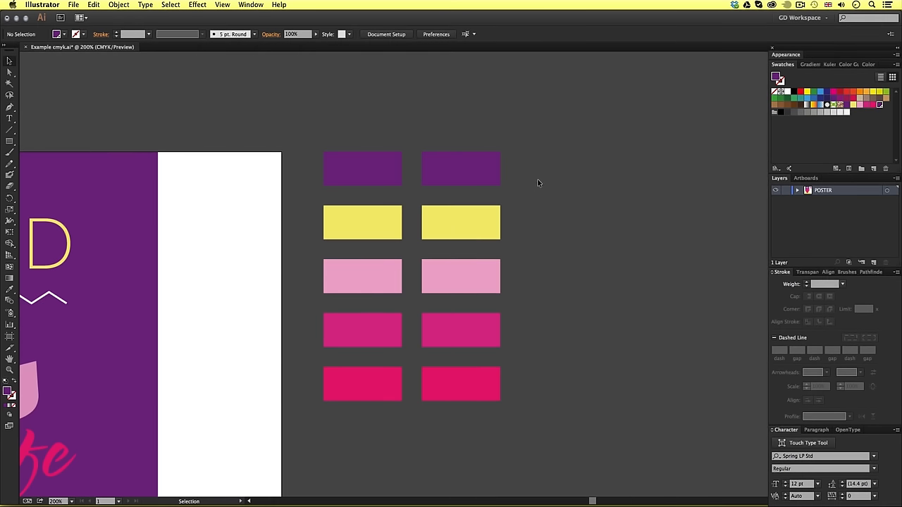
mouse_move(533, 187)
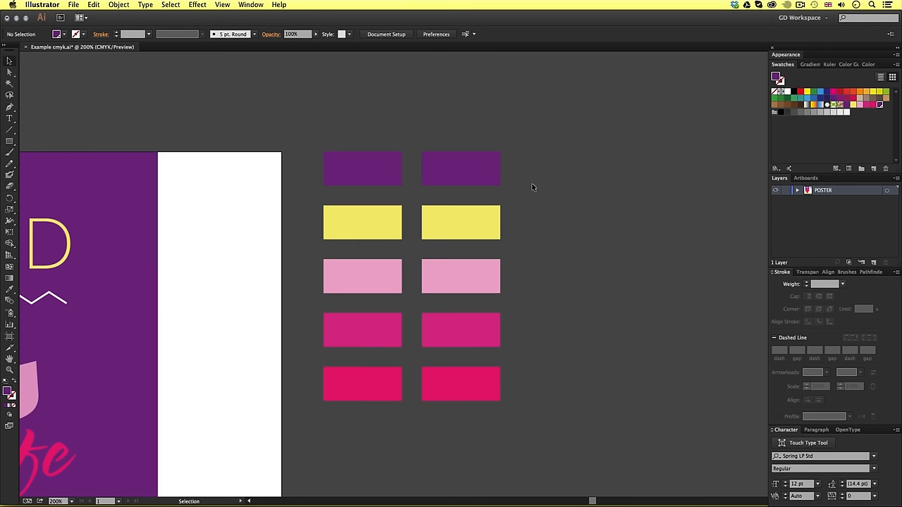
mouse_move(548, 187)
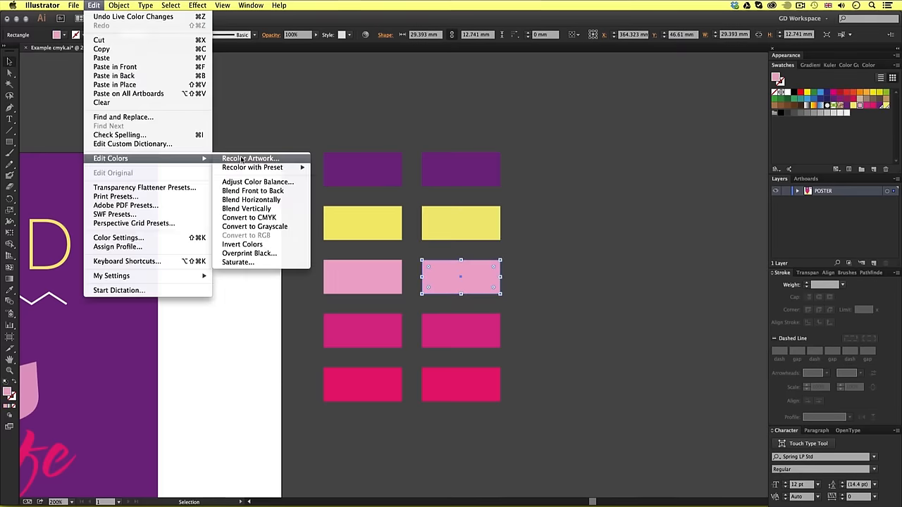
Start recolouring the light pink right-hand box with Recolor Artwork
click(250, 158)
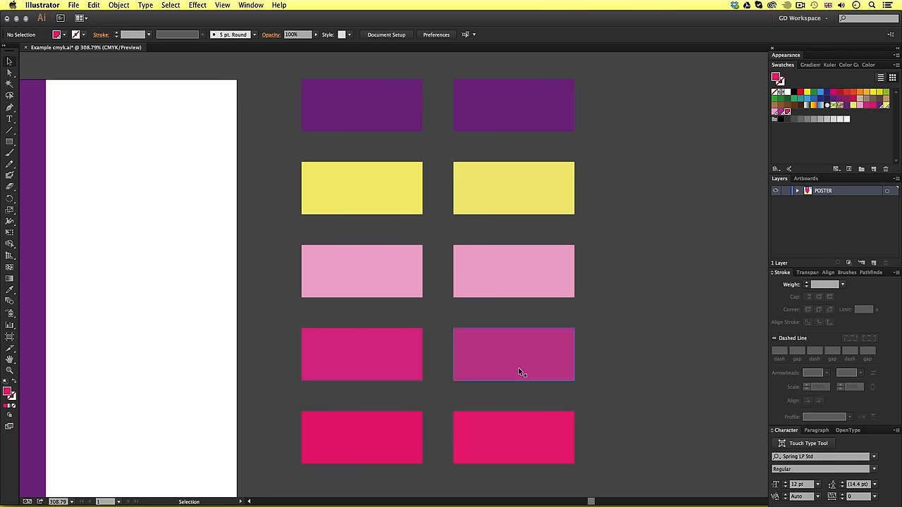
Select the fourth right-hand box, now a more purple Pantone magenta
click(513, 105)
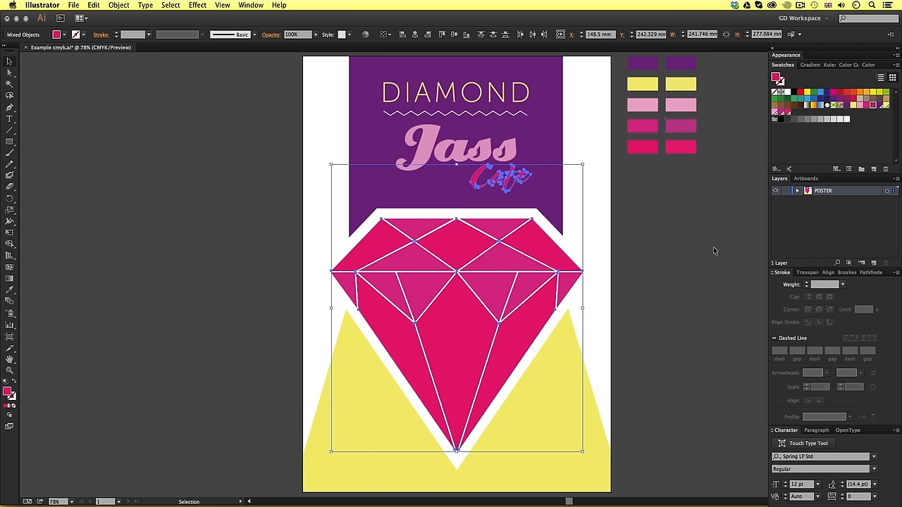
Select the DIAMOND heading, then deselect to view the purple-magenta diamond facets
click(417, 229)
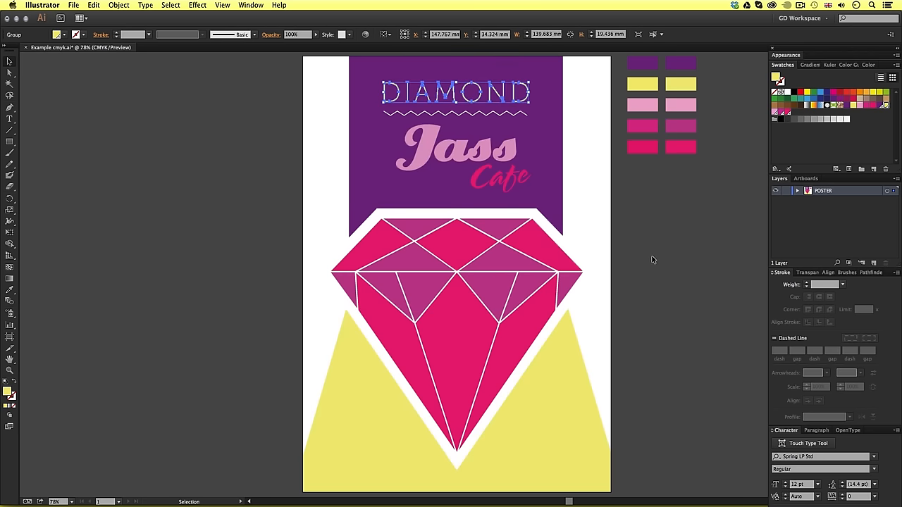
click(699, 323)
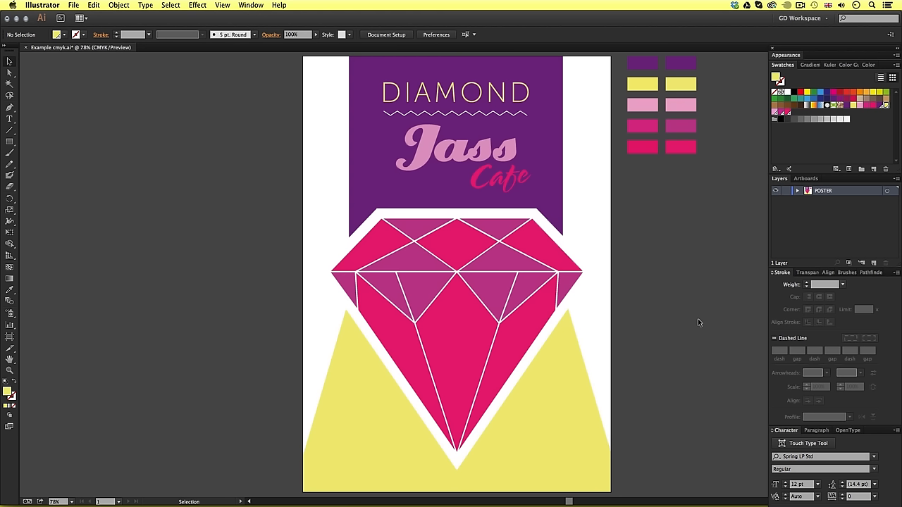
mouse_move(709, 334)
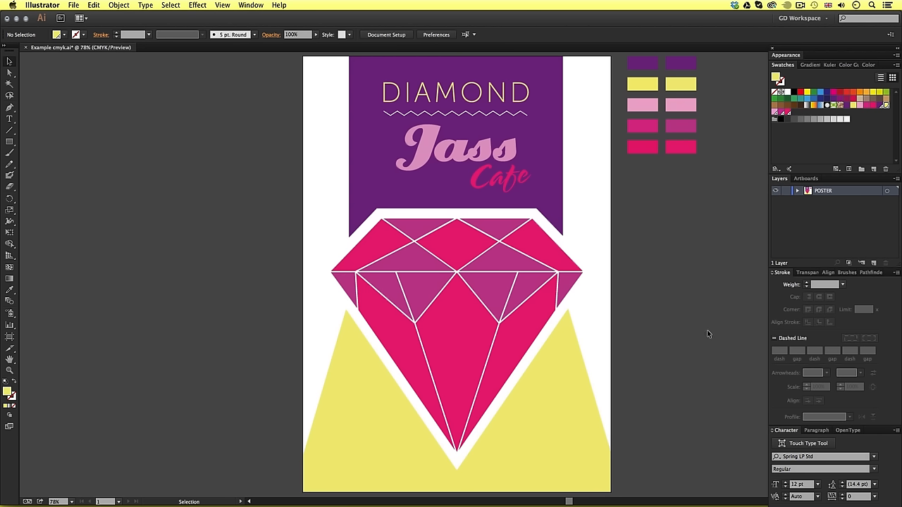